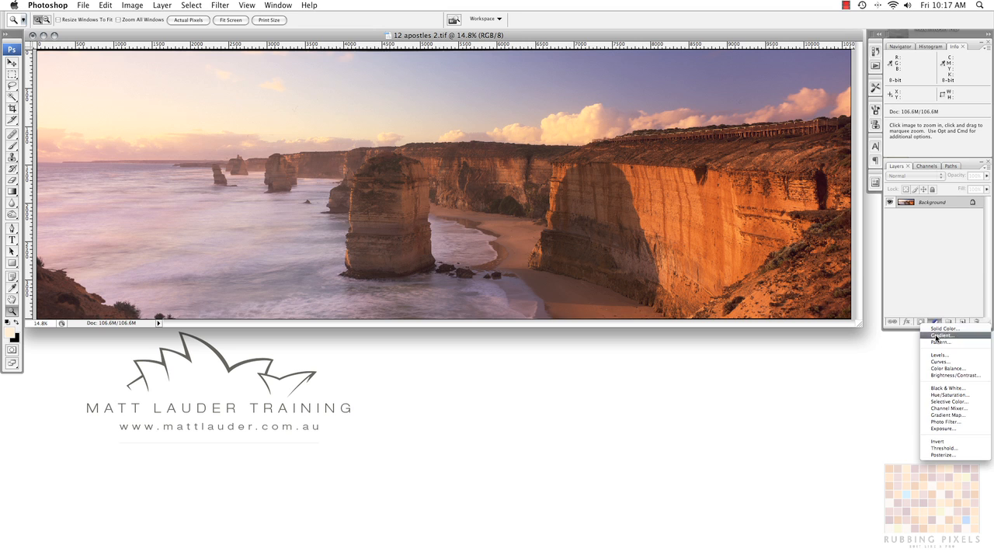
Add a Threshold adjustment layer to the cliffs photo at level 12
{"action": "left_click", "coordinate": [944, 448]}
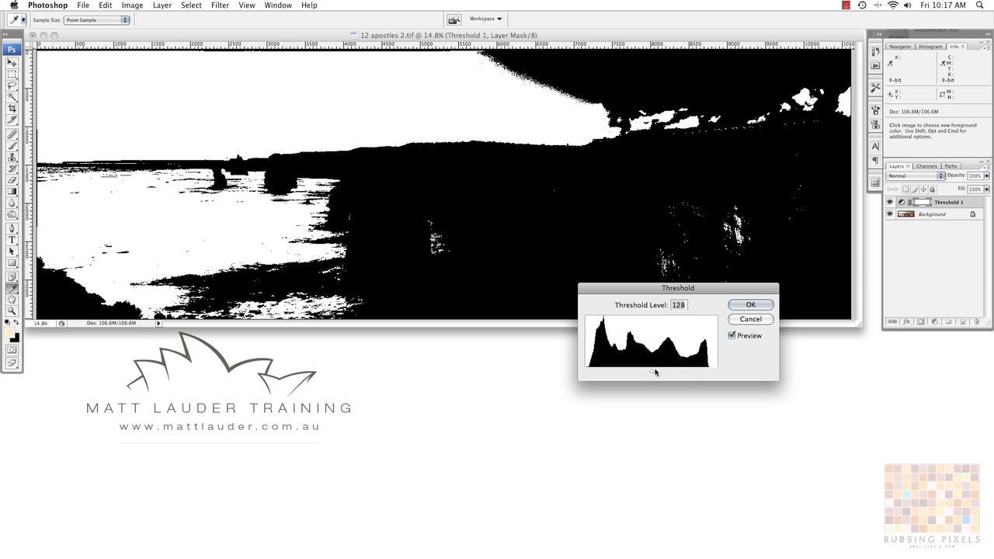
{"action": "left_click_drag", "start_coordinate": [653, 374], "coordinate": [670, 374]}
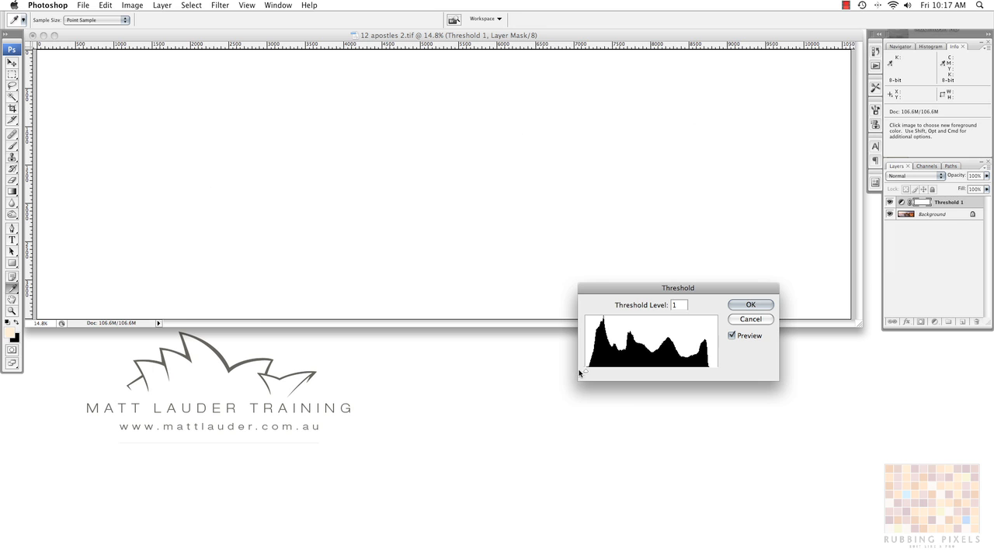
{"action": "type", "text": "12"}
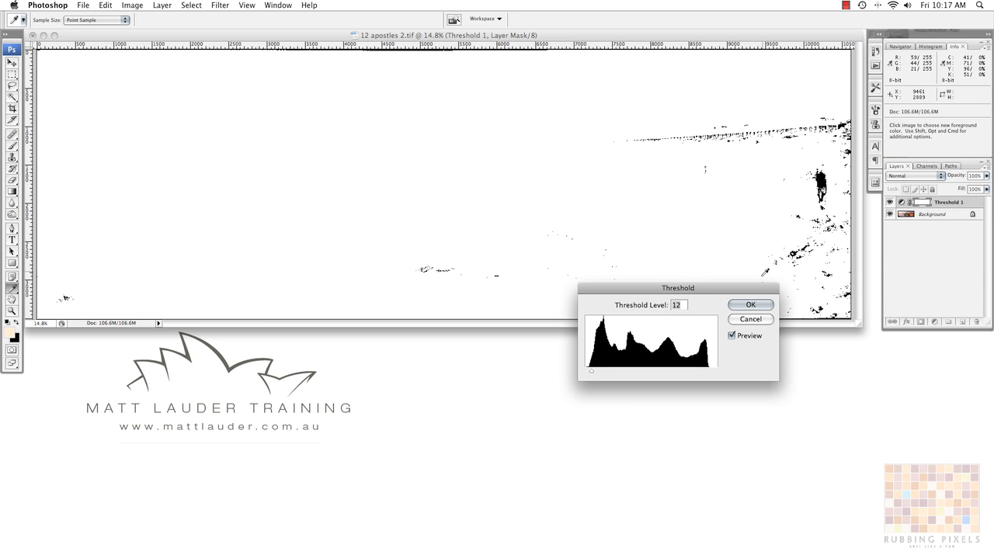
{"action": "left_click", "coordinate": [749, 303]}
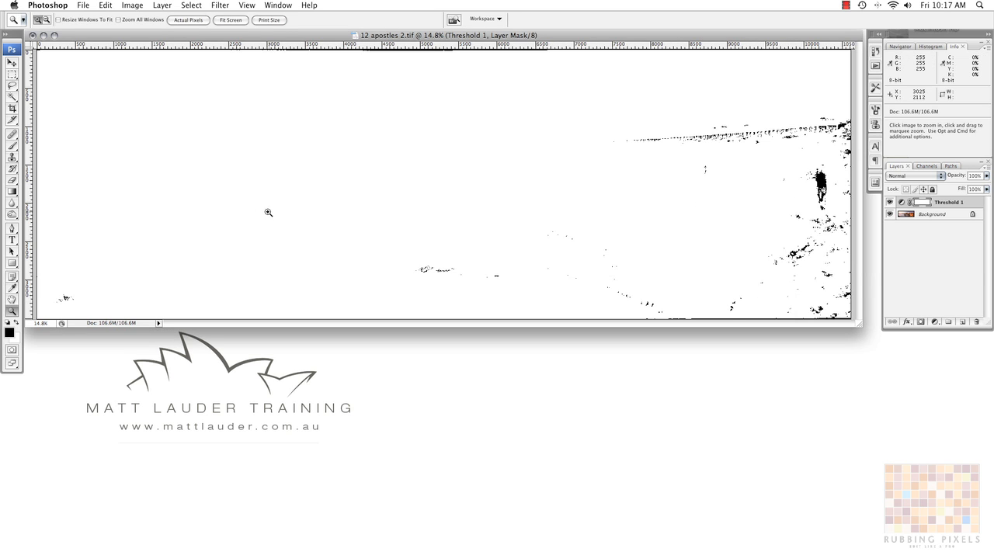
Place colour samplers on the darkest cliff shadow and brightest sky, then delete the Threshold layer
{"action": "left_click", "coordinate": [13, 285]}
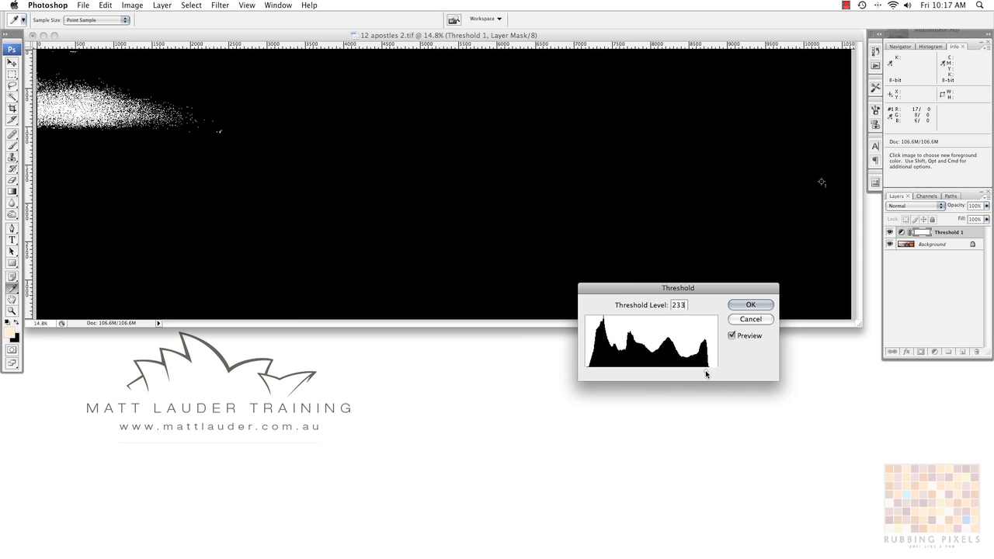
{"action": "left_click", "coordinate": [750, 304]}
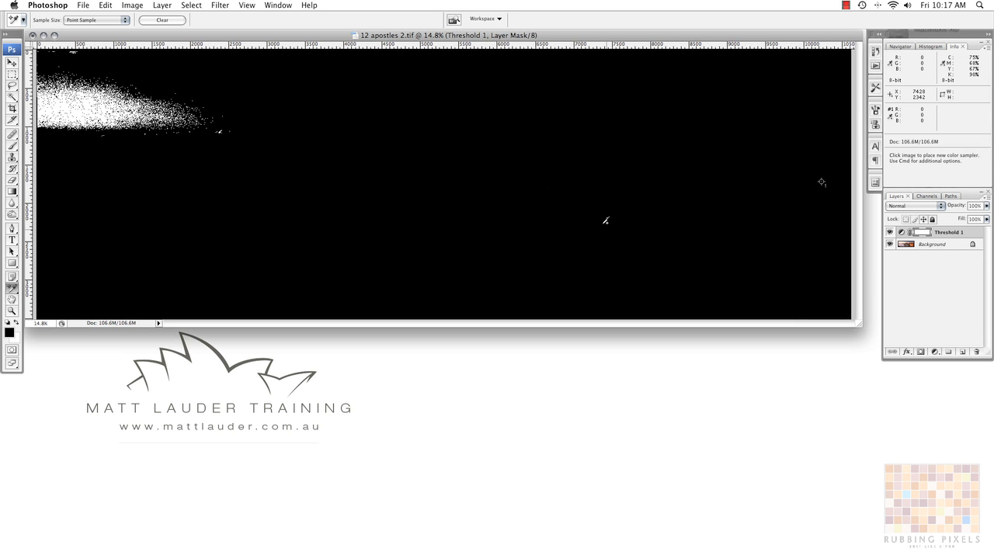
{"action": "left_click", "coordinate": [308, 128]}
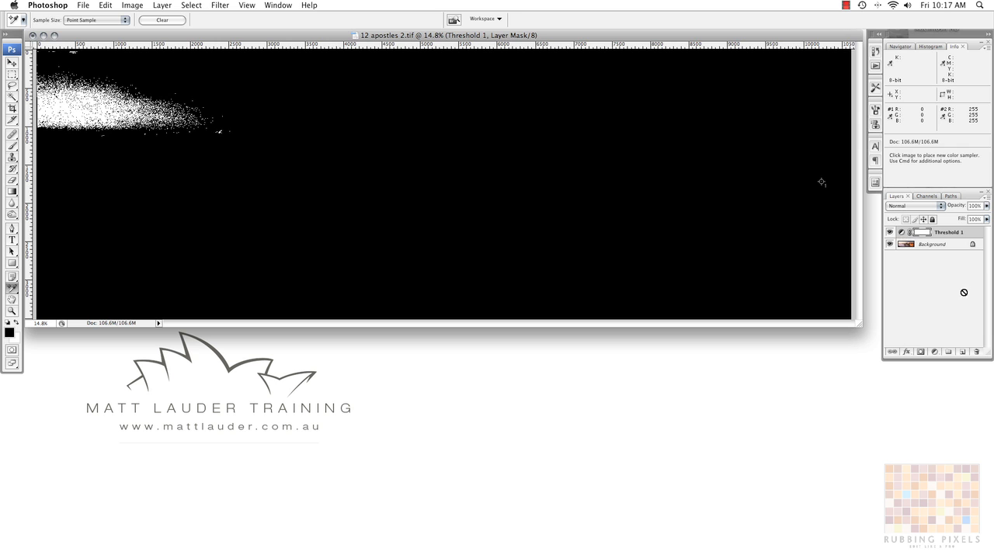
{"action": "left_click", "coordinate": [973, 351]}
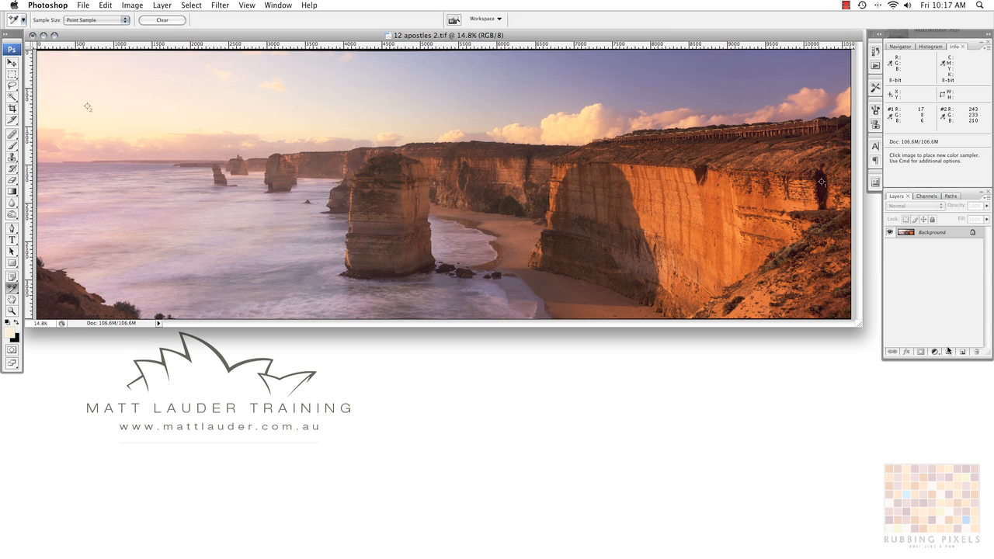
Add a Curves layer and set its black and white points from samplers 1 and 2
{"action": "left_click", "coordinate": [933, 351]}
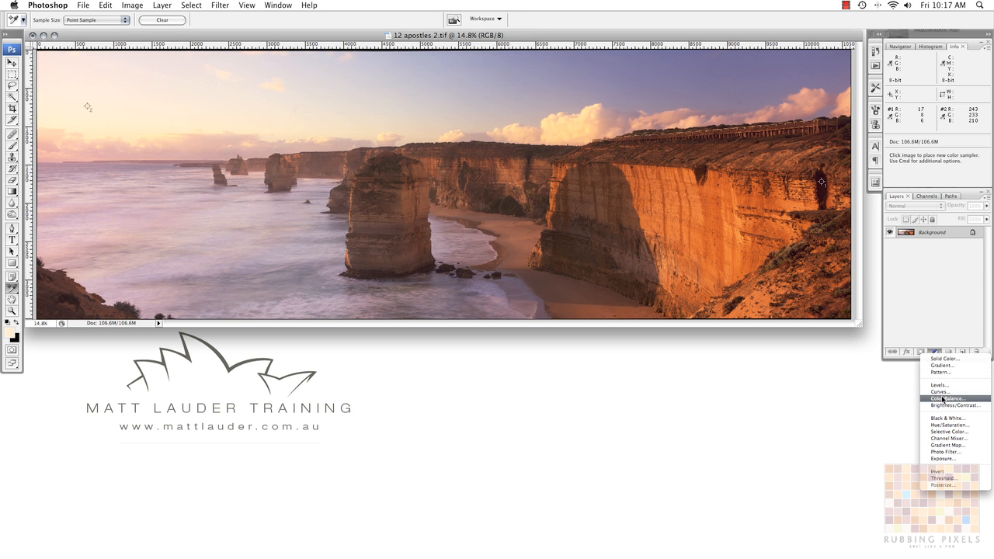
{"action": "left_click", "coordinate": [939, 391]}
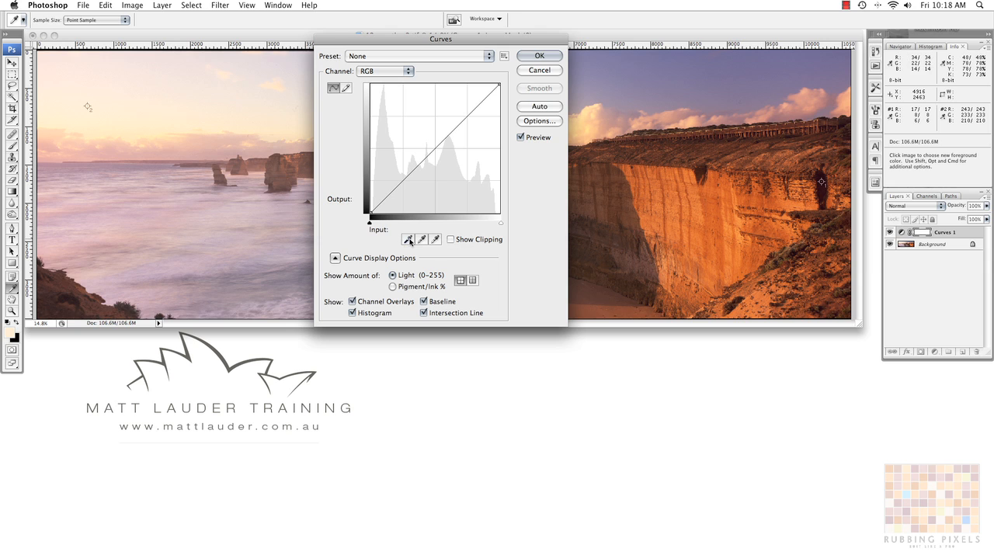
{"action": "left_click", "coordinate": [408, 239]}
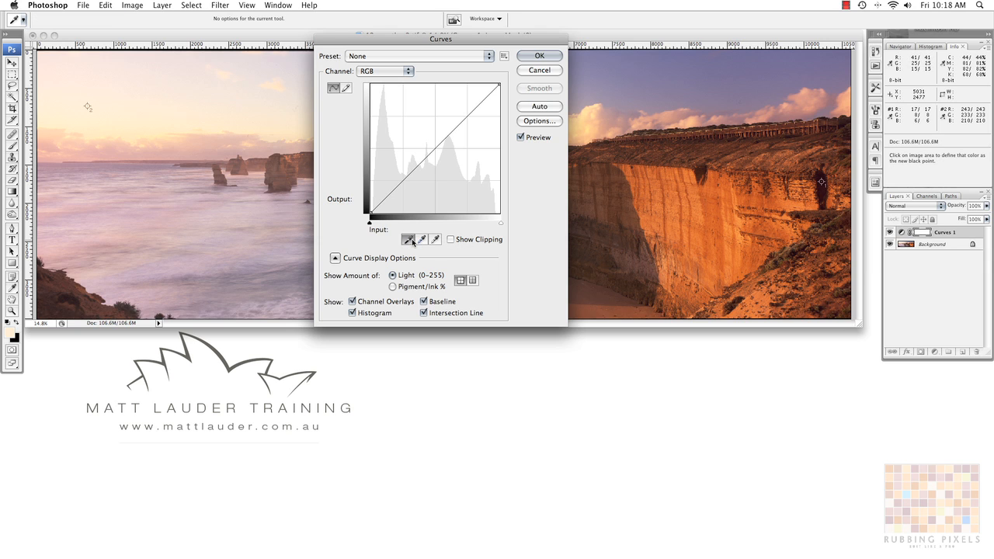
{"action": "left_click", "coordinate": [436, 239]}
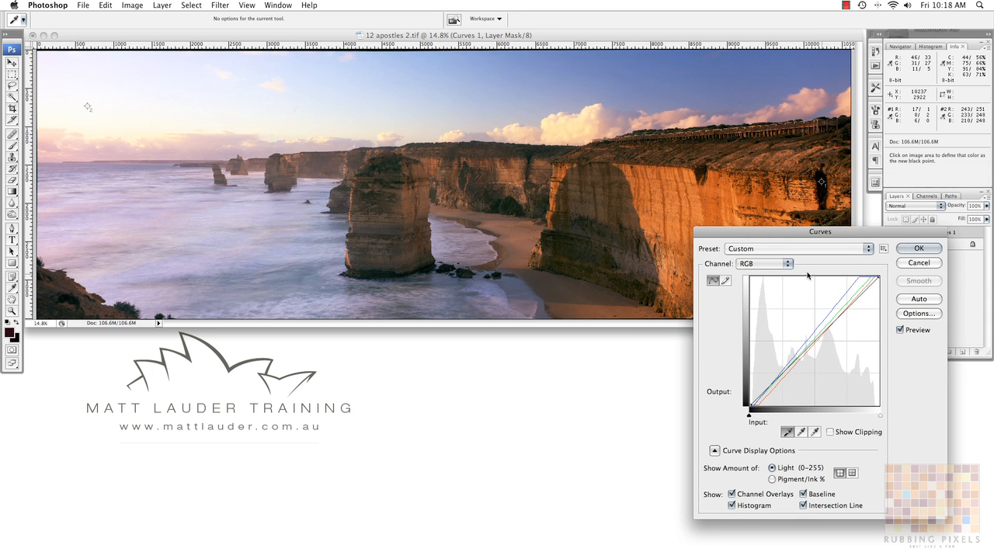
Review the Blue and Green curves and the before/after preview, then commit Curves
{"action": "left_click", "coordinate": [782, 263]}
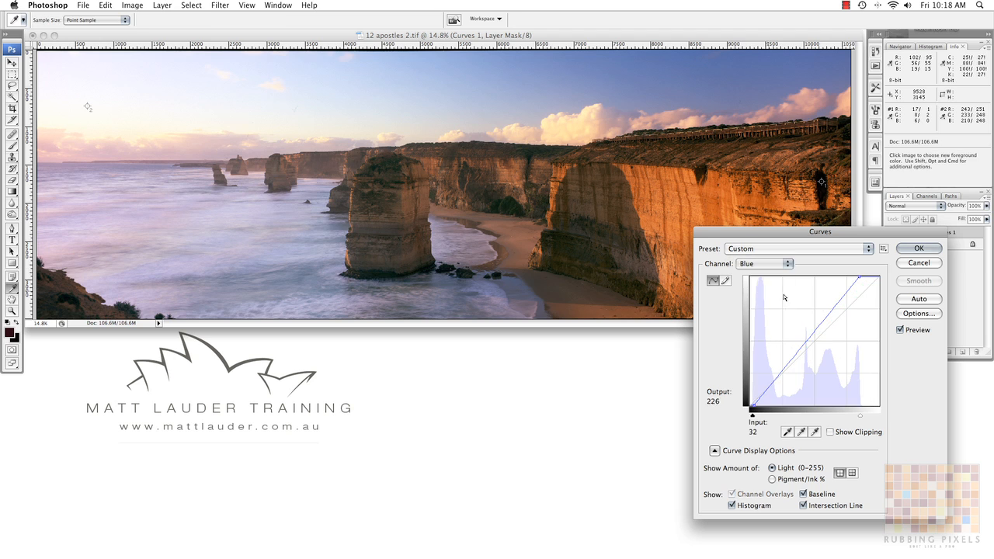
{"action": "left_click", "coordinate": [784, 264]}
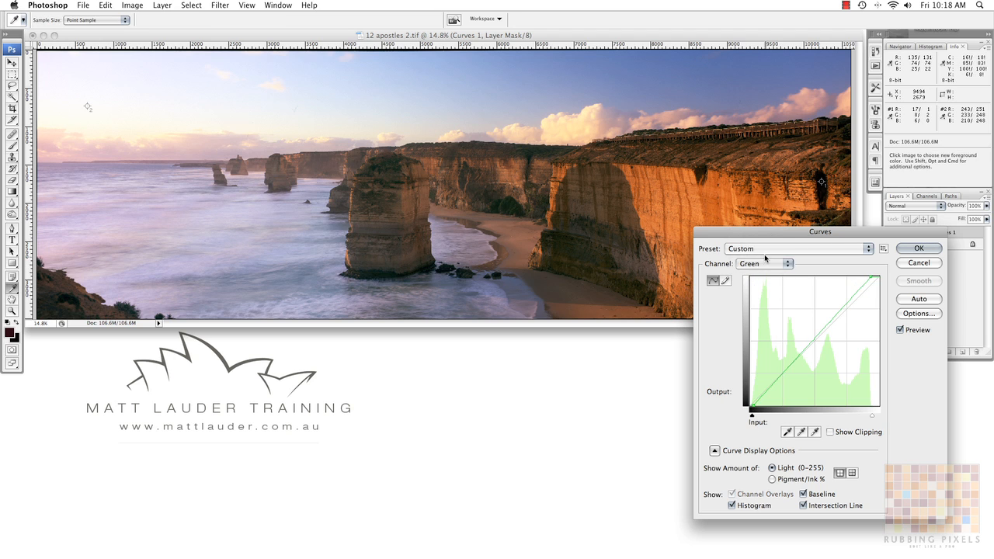
{"action": "left_click", "coordinate": [780, 263]}
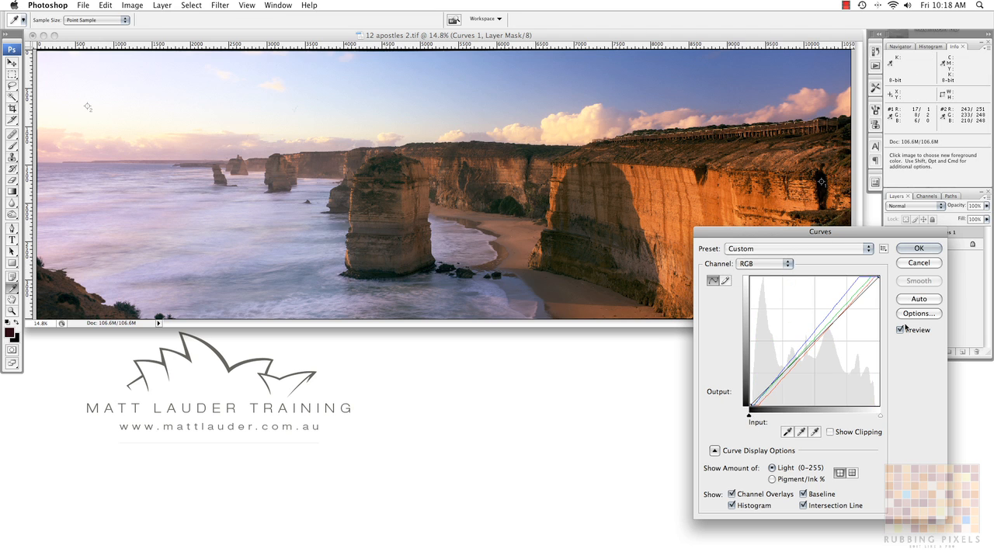
{"action": "left_click", "coordinate": [902, 329]}
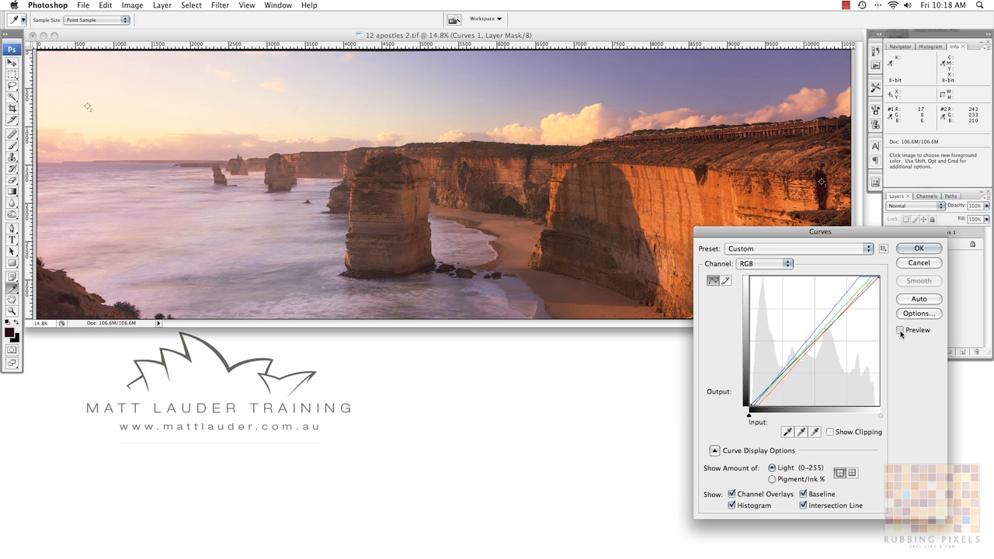
{"action": "left_click", "coordinate": [899, 330]}
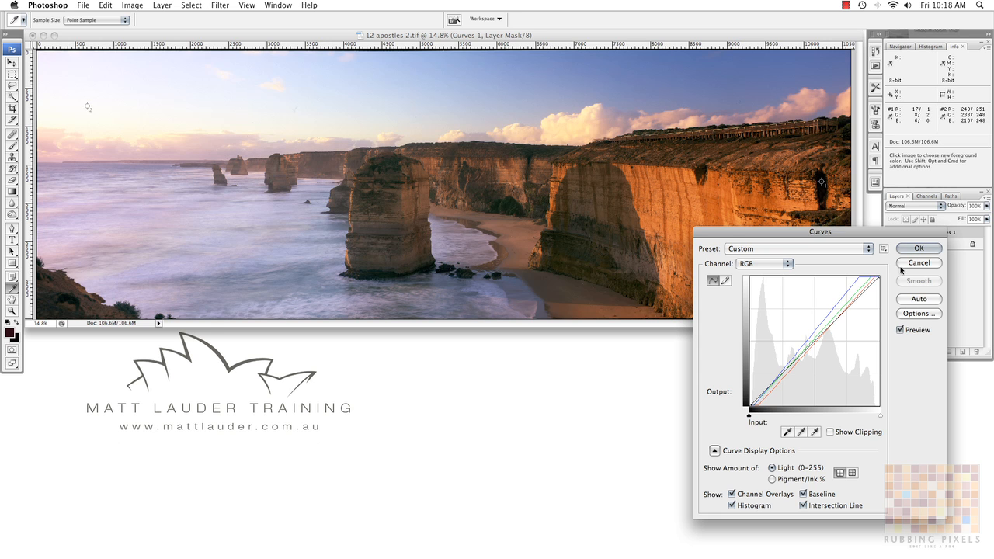
{"action": "left_click", "coordinate": [919, 248]}
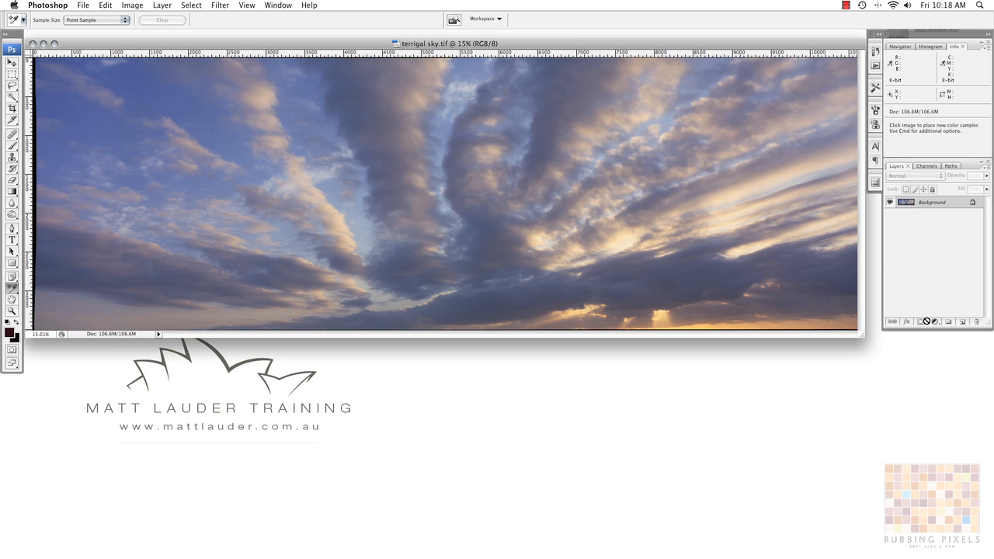
Use a temporary Threshold layer to place samplers on the sky's brightest and darkest spots
{"action": "left_click", "coordinate": [933, 322]}
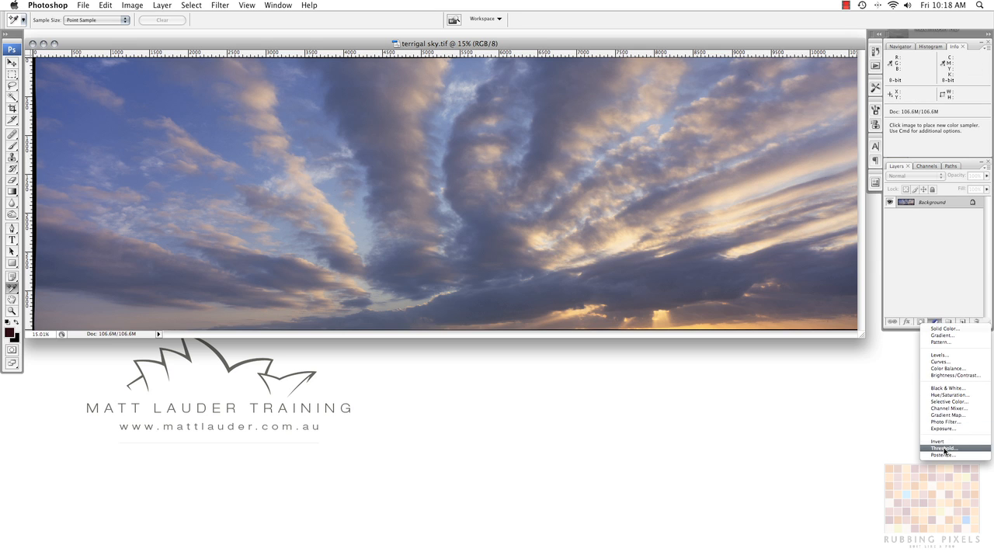
{"action": "left_click", "coordinate": [942, 447]}
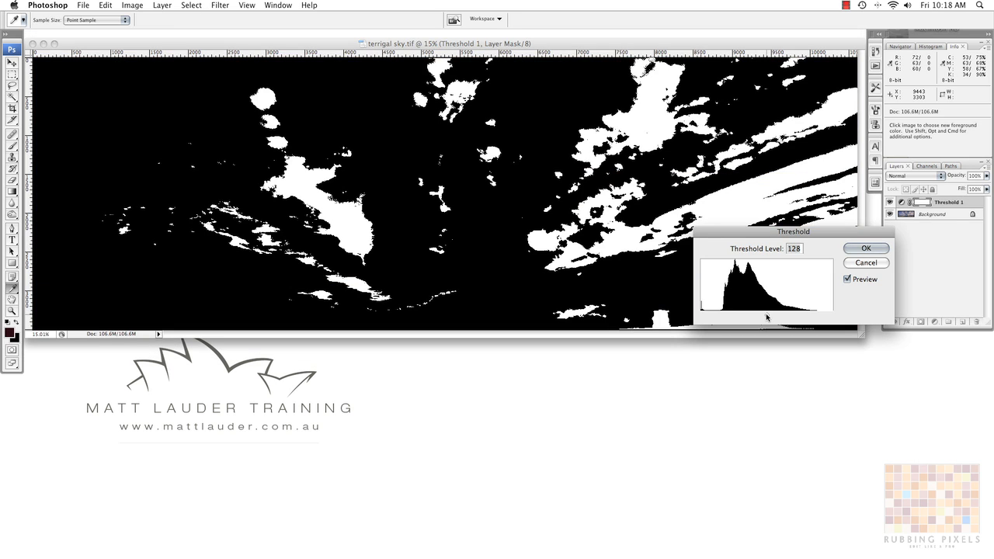
{"action": "left_click_drag", "start_coordinate": [792, 231], "coordinate": [786, 319]}
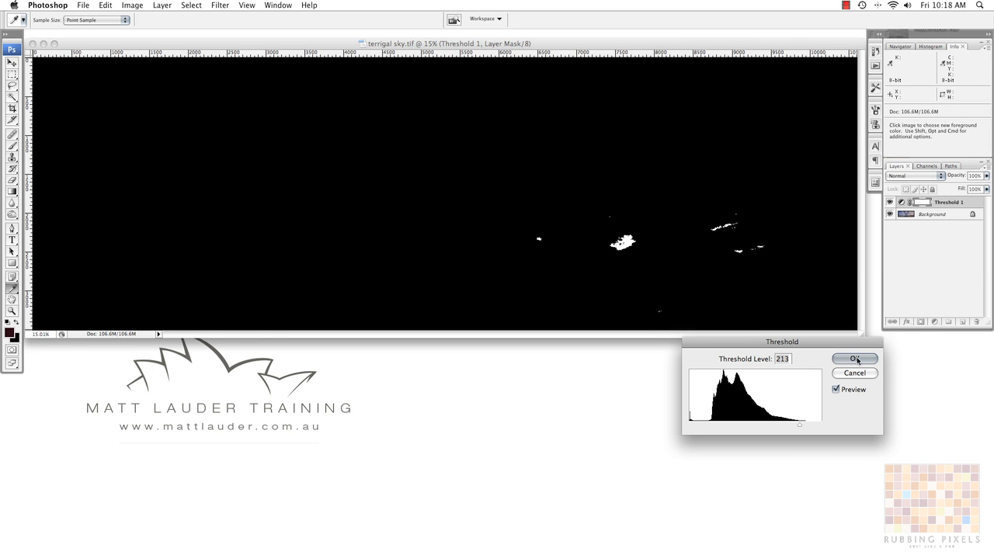
{"action": "left_click", "coordinate": [853, 358]}
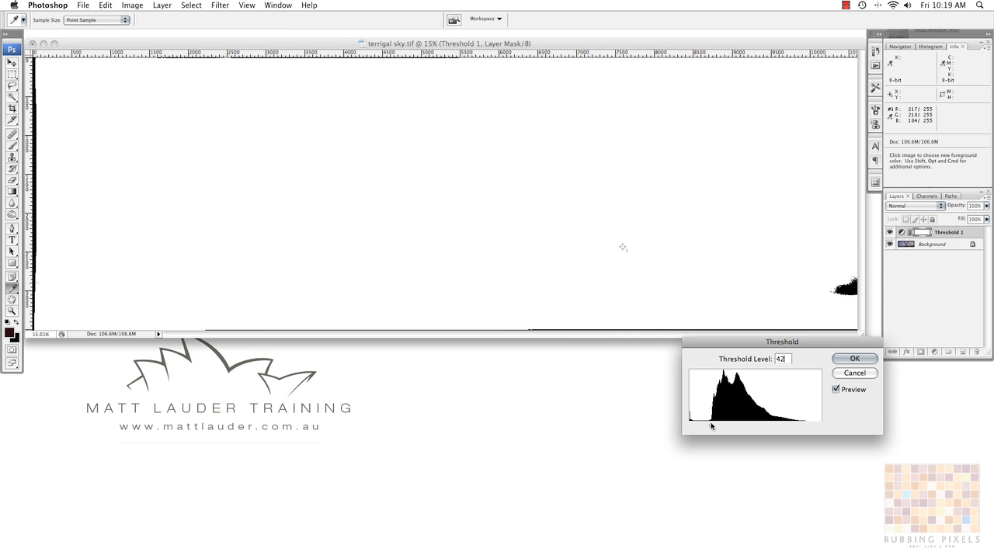
{"action": "left_click", "coordinate": [854, 358]}
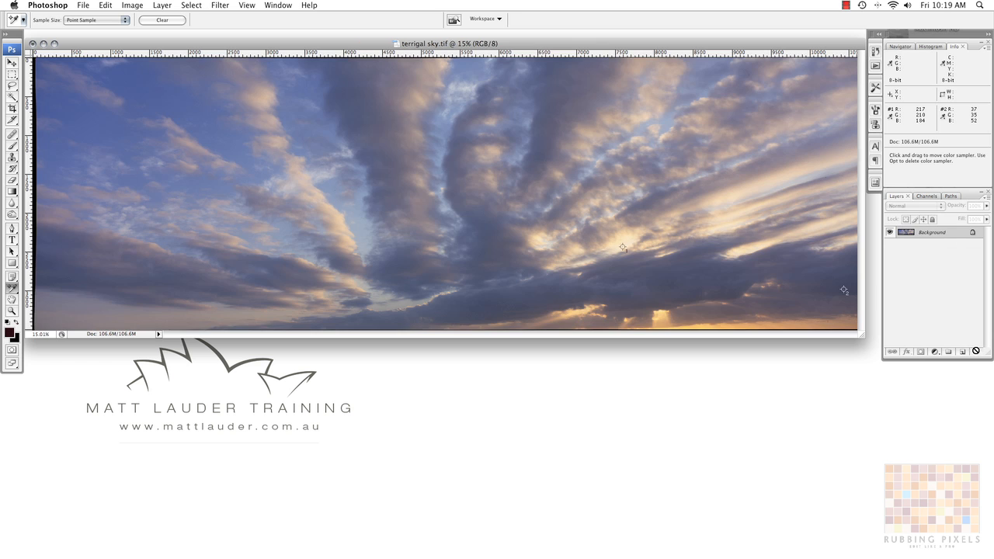
Add a Curves layer to the sky panorama and set the white point from the brightest sampler
{"action": "left_click", "coordinate": [934, 351]}
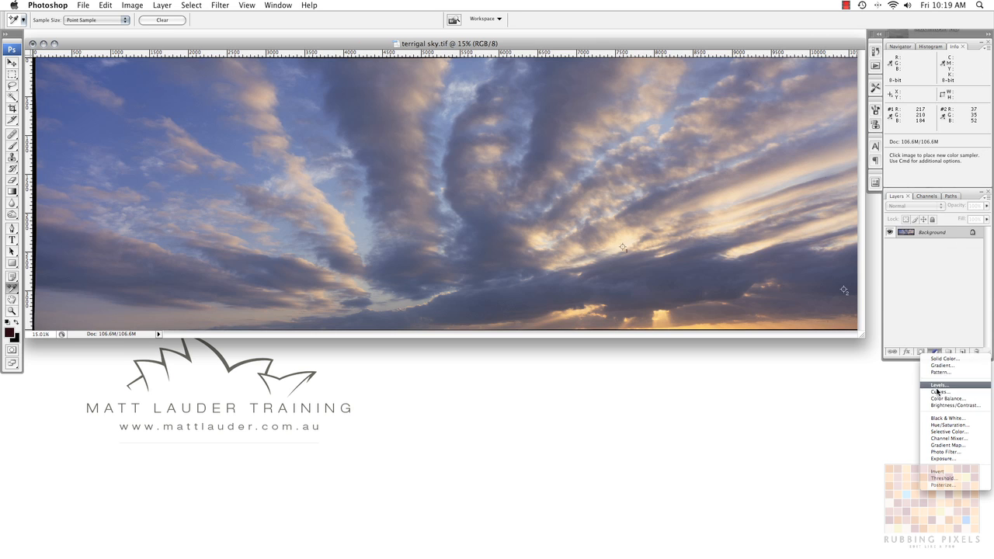
{"action": "left_click", "coordinate": [941, 398]}
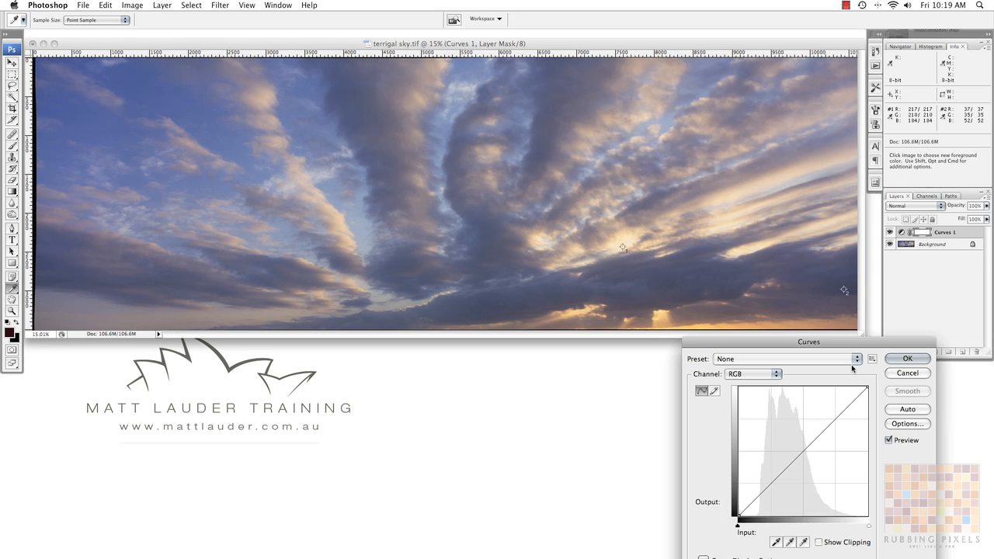
{"action": "left_click_drag", "start_coordinate": [808, 342], "coordinate": [142, 98]}
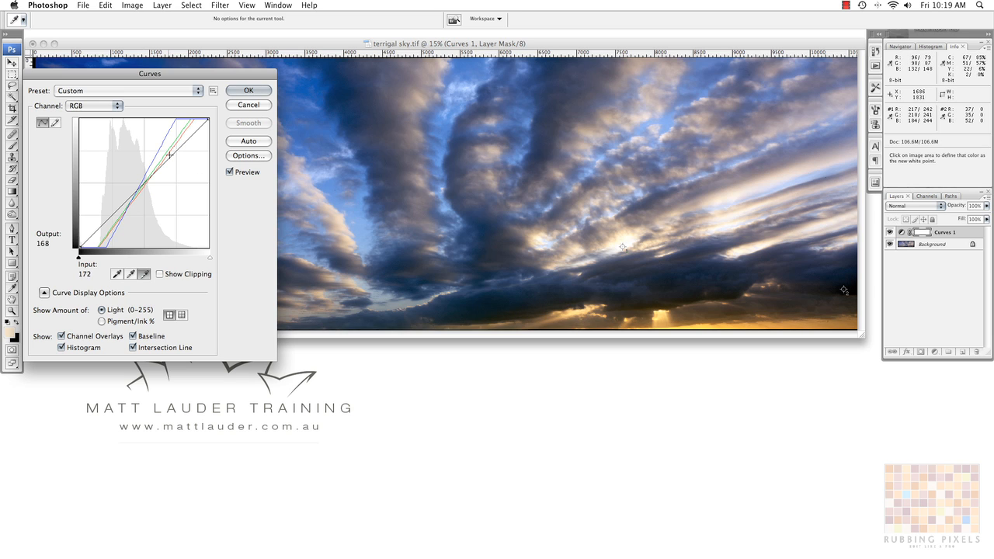
{"action": "left_click", "coordinate": [248, 90]}
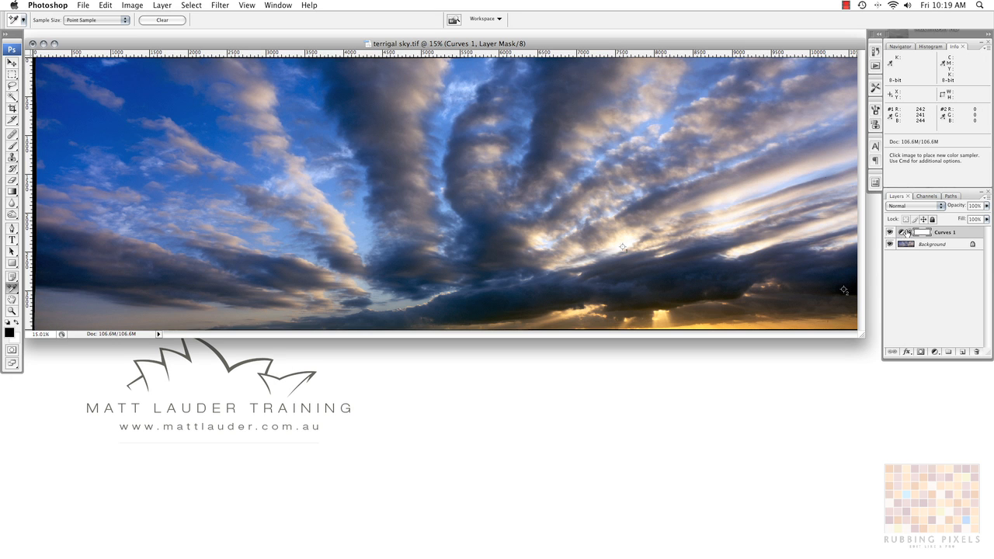
Hide the Curves 1 layer to compare with the original sky
{"action": "left_click_drag", "start_coordinate": [980, 206], "coordinate": [968, 218]}
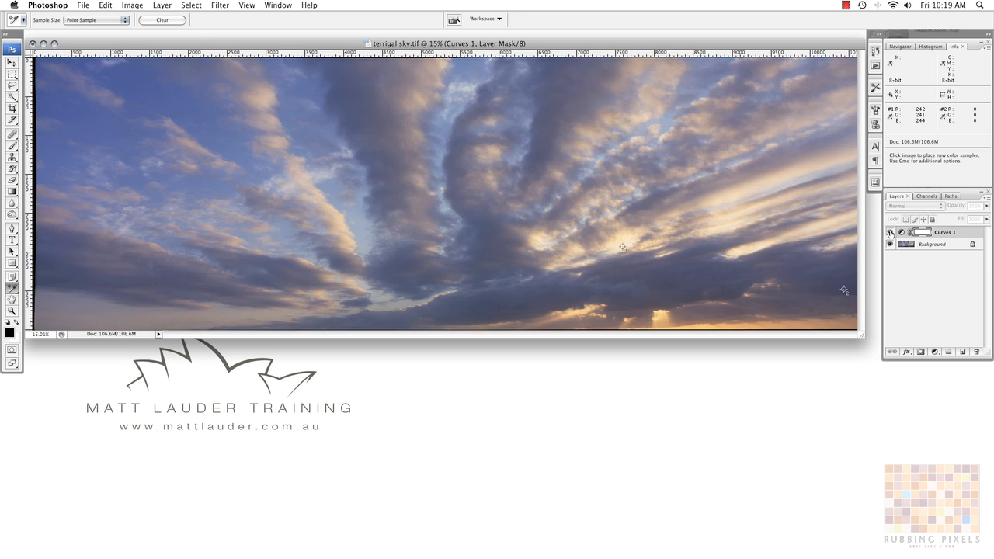
Reopen Curves 1, check the Blue and Green curves, and move the Red shadow point to 34
{"action": "double_click", "coordinate": [920, 232]}
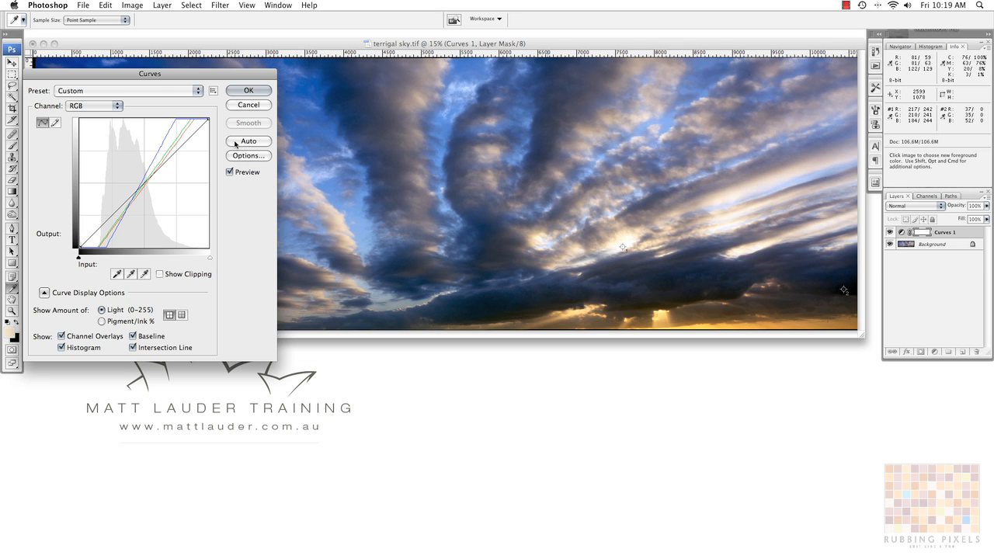
{"action": "left_click", "coordinate": [93, 105]}
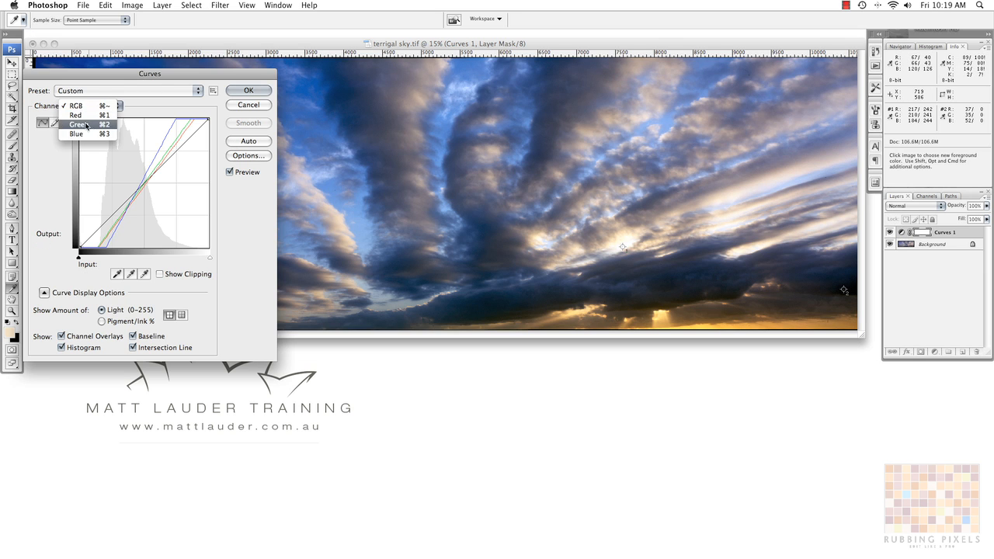
{"action": "left_click", "coordinate": [76, 133]}
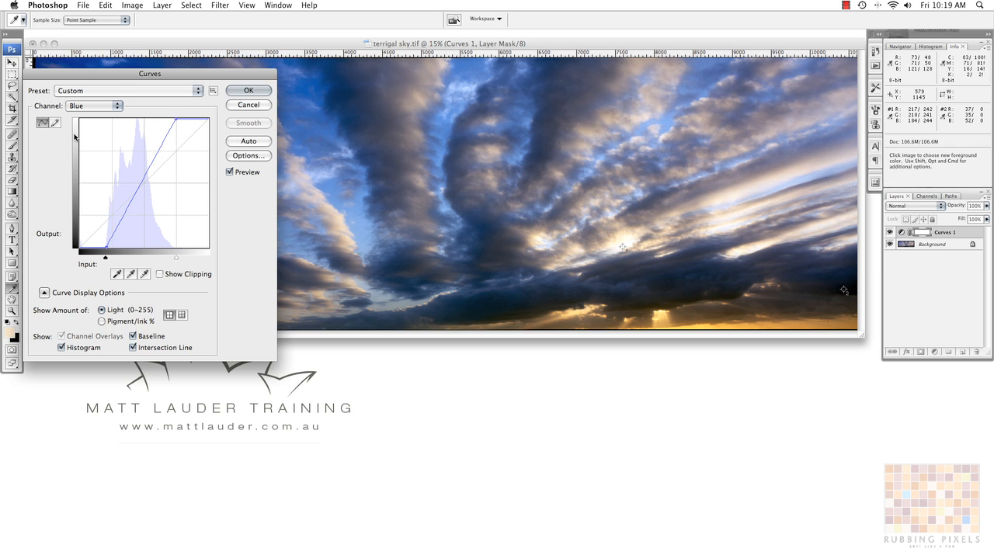
{"action": "left_click", "coordinate": [93, 105]}
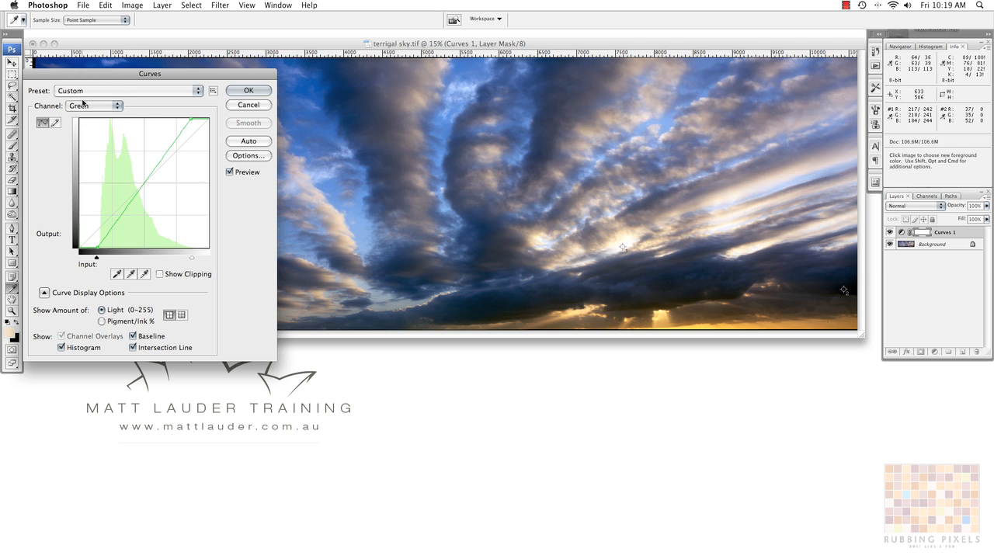
{"action": "left_click", "coordinate": [95, 105]}
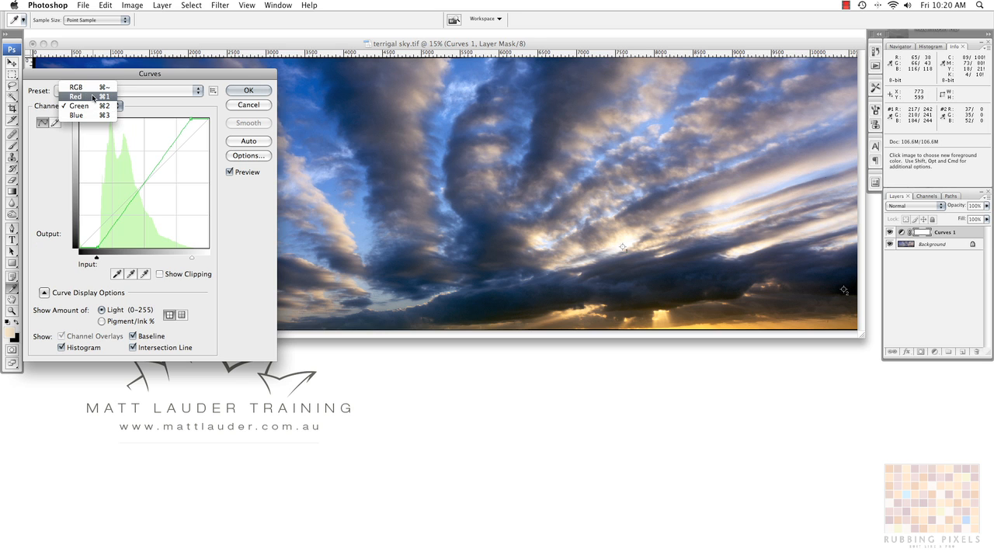
{"action": "left_click", "coordinate": [76, 96]}
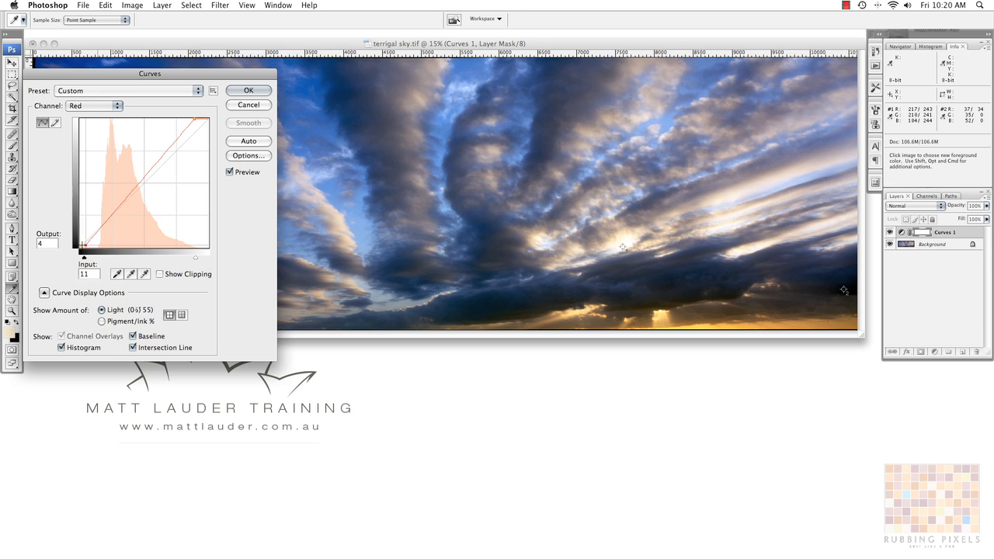
{"action": "left_click_drag", "start_coordinate": [86, 257], "coordinate": [93, 258]}
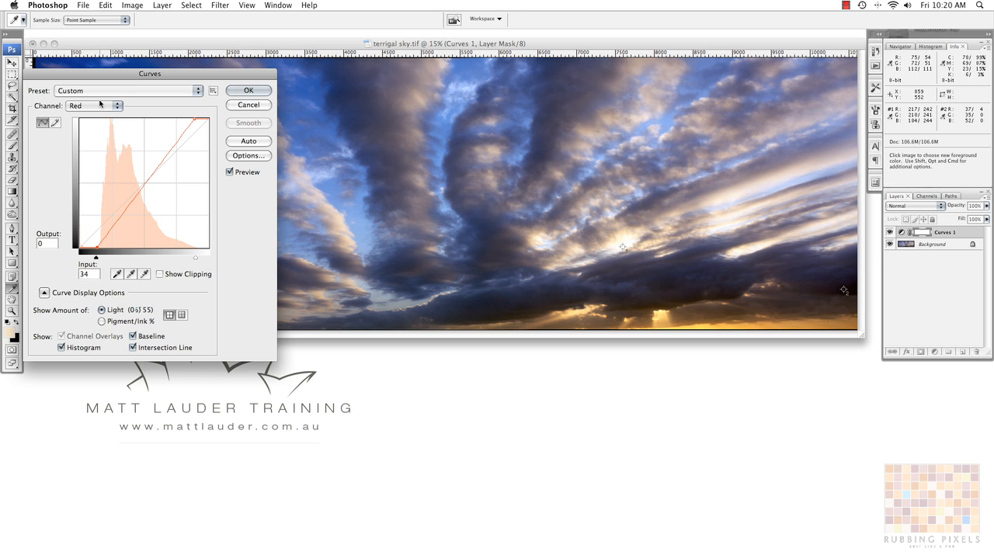
{"action": "left_click", "coordinate": [248, 90]}
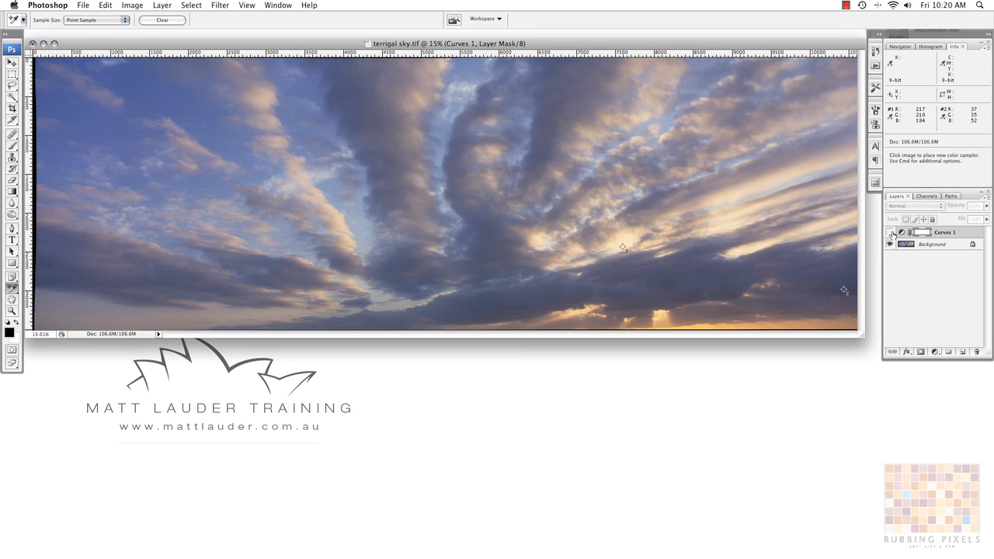
Turn the Curves 1 layer back on
{"action": "left_click", "coordinate": [890, 233]}
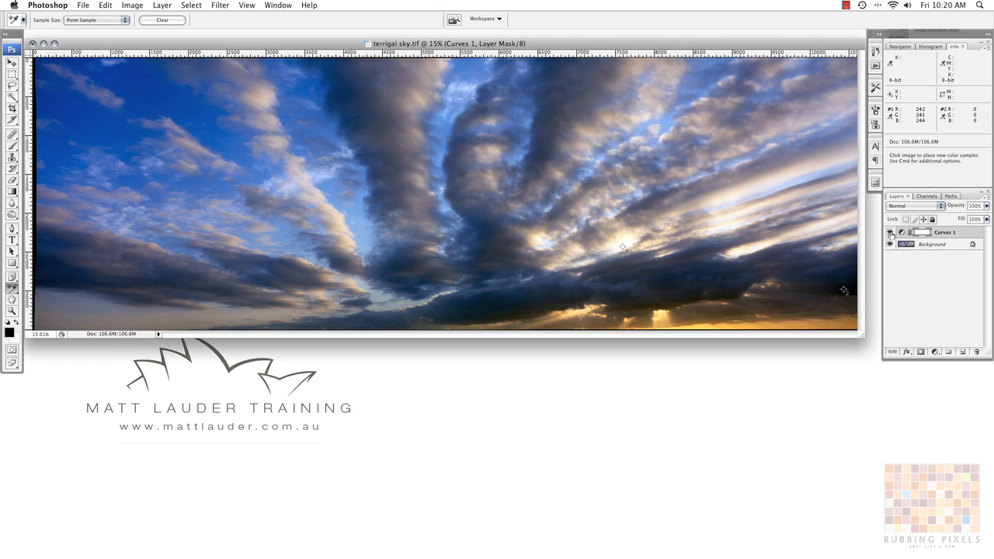
{"action": "mouse_move", "coordinate": [479, 81]}
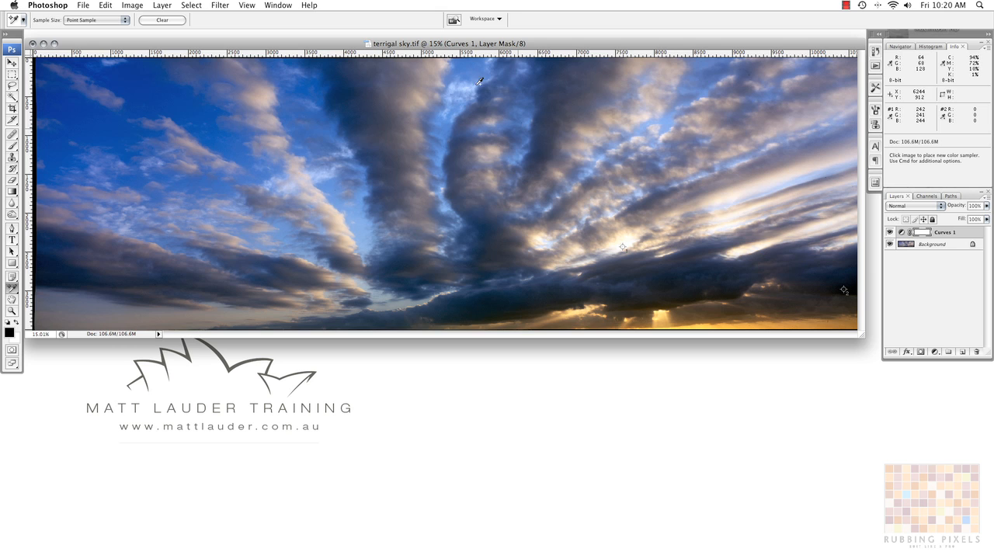